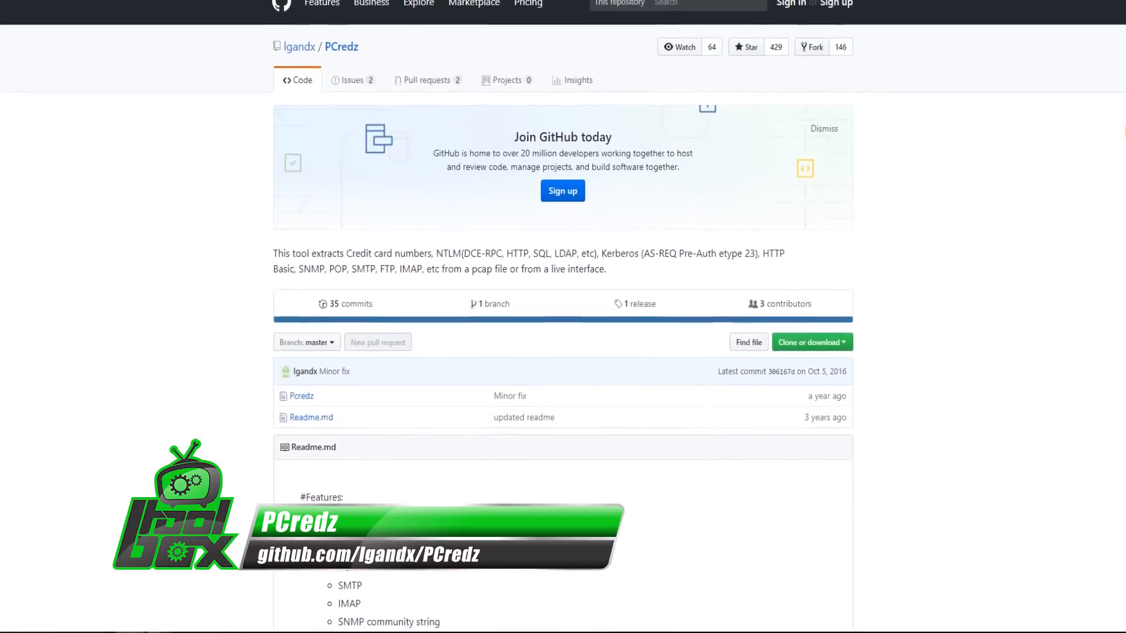
# Step: Submit the fake email 'pentest@gmail.' on the Challenge 2 login form
pyautogui.scroll(-3)
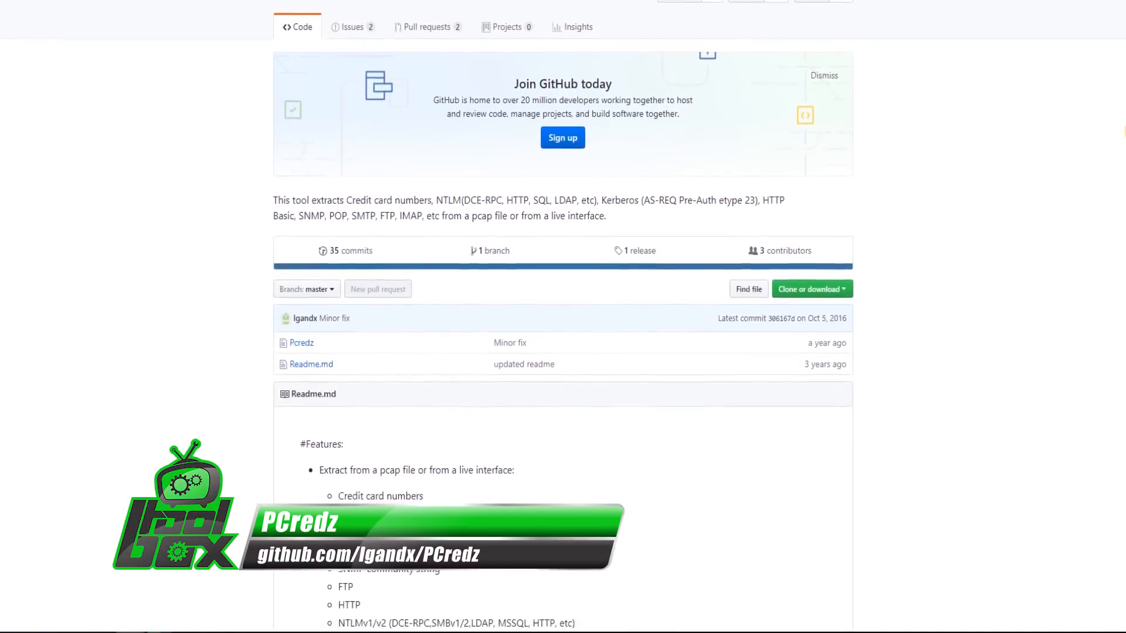
pyautogui.scroll(-3)
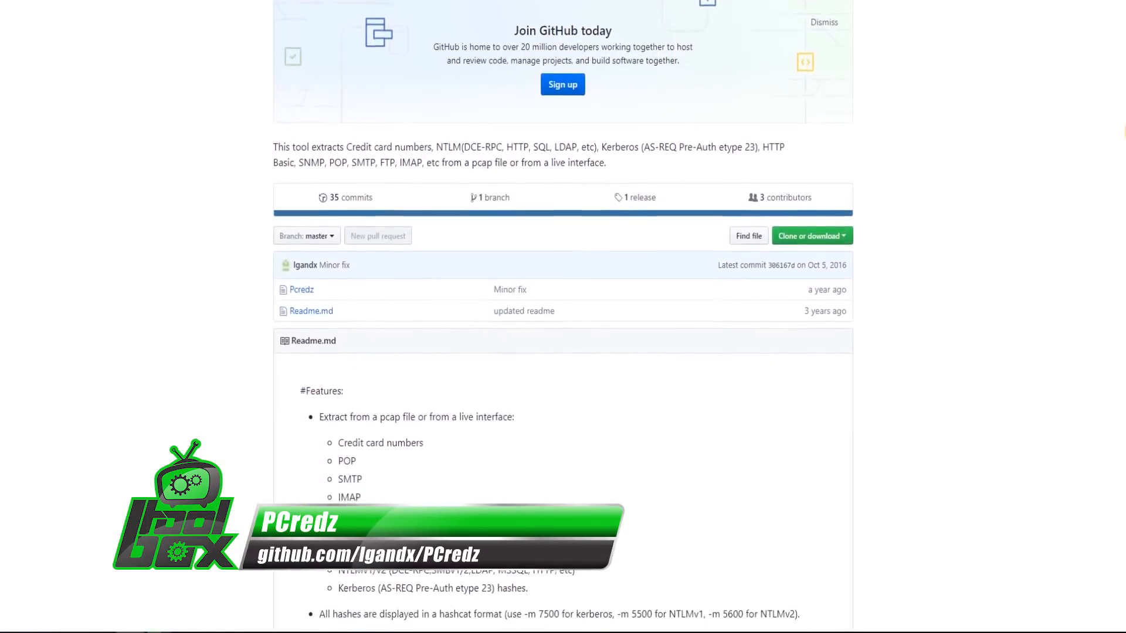
pyautogui.scroll(-3)
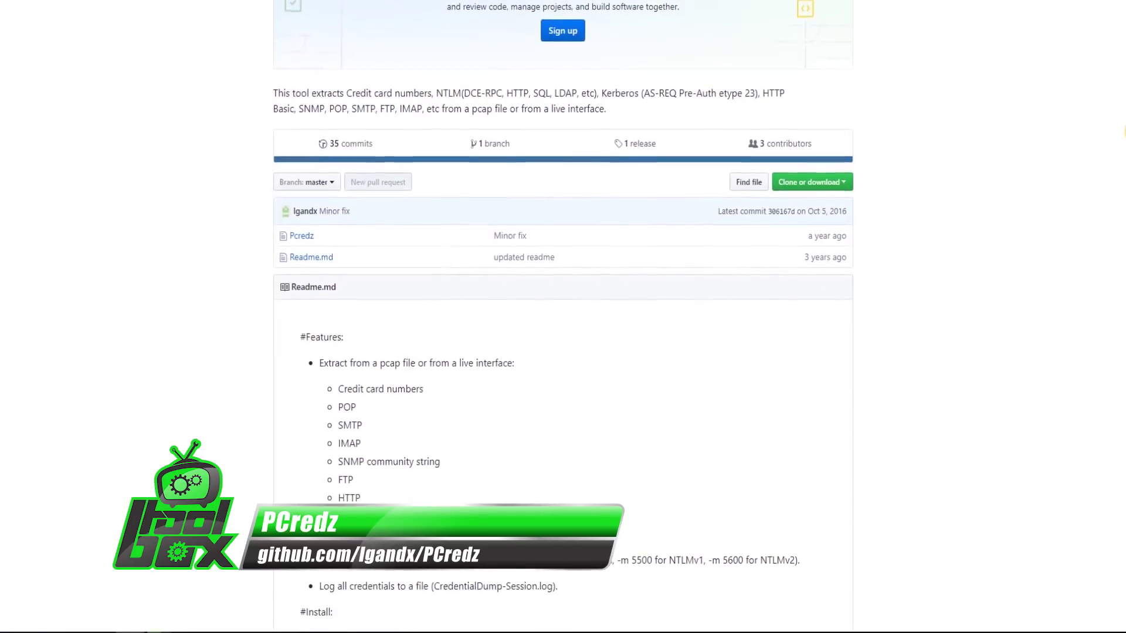
pyautogui.scroll(-3)
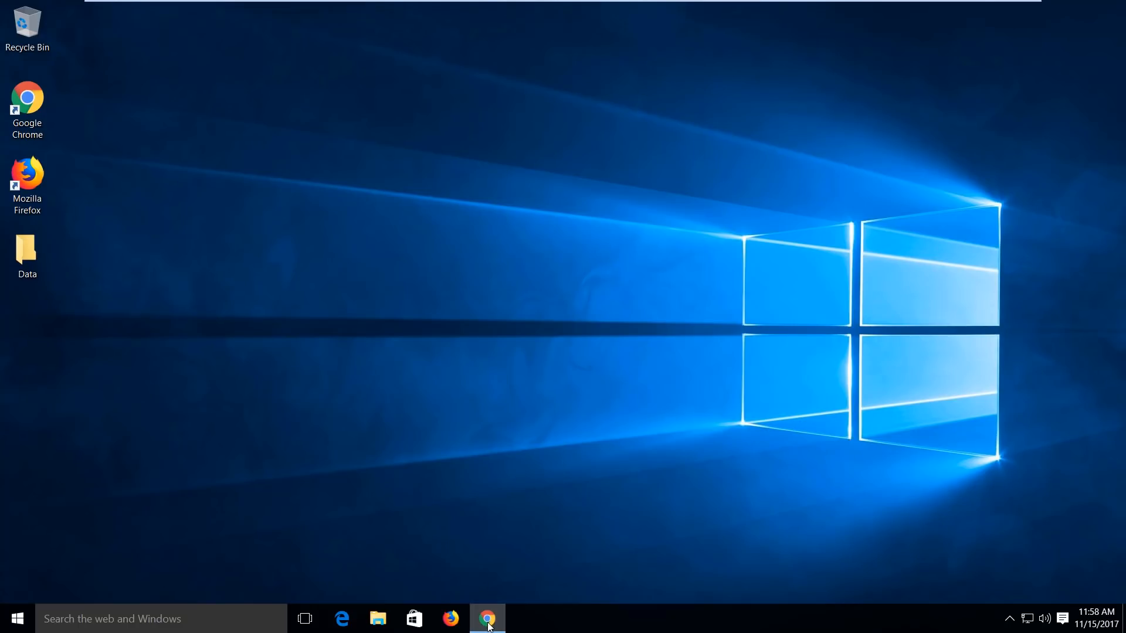
pyautogui.click(488, 618)
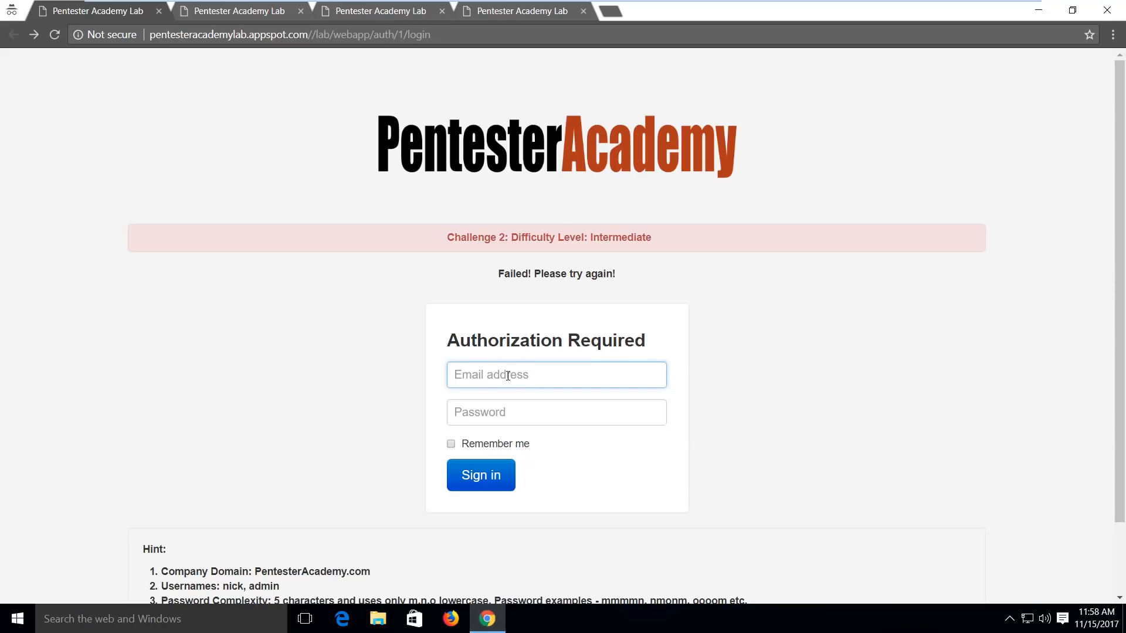
pyautogui.write('pentest@gmail.')
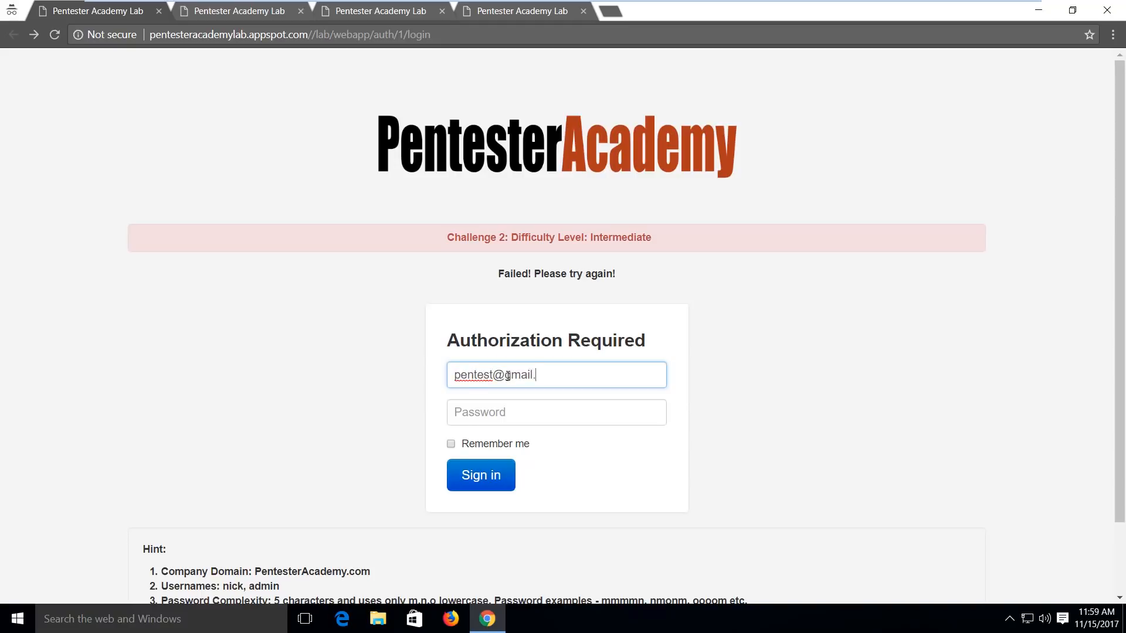
pyautogui.click(481, 475)
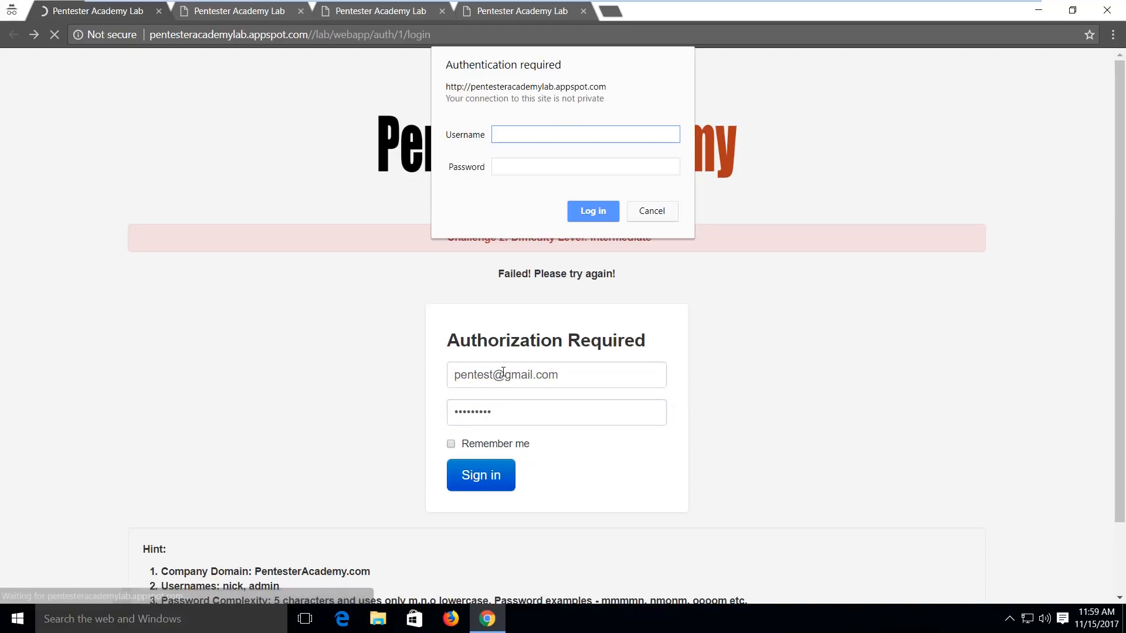
pyautogui.click(584, 134)
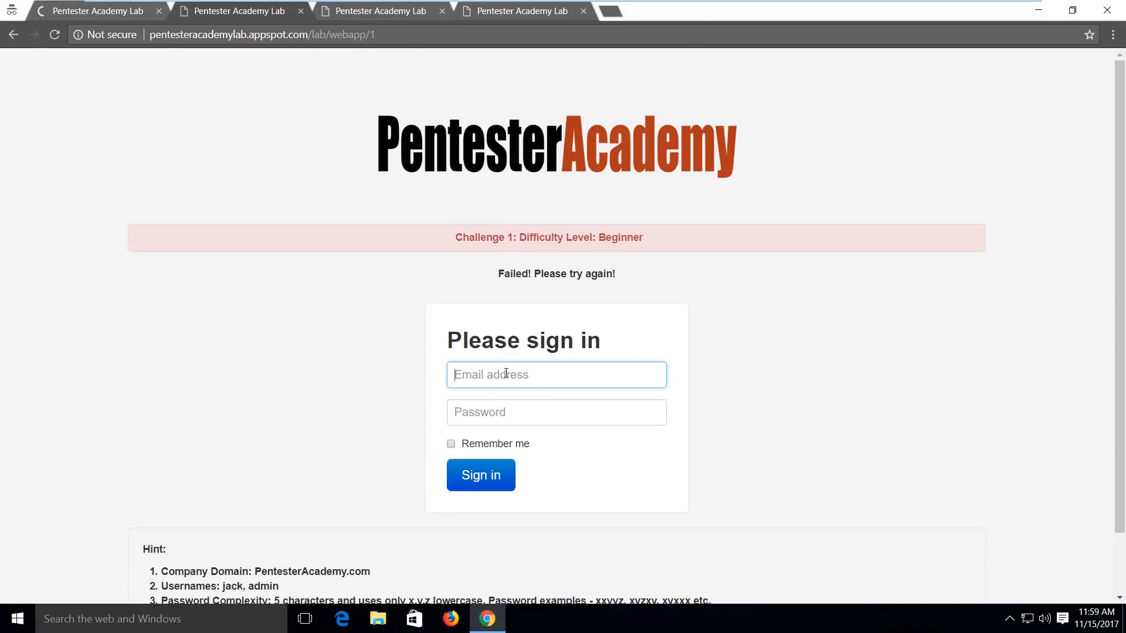
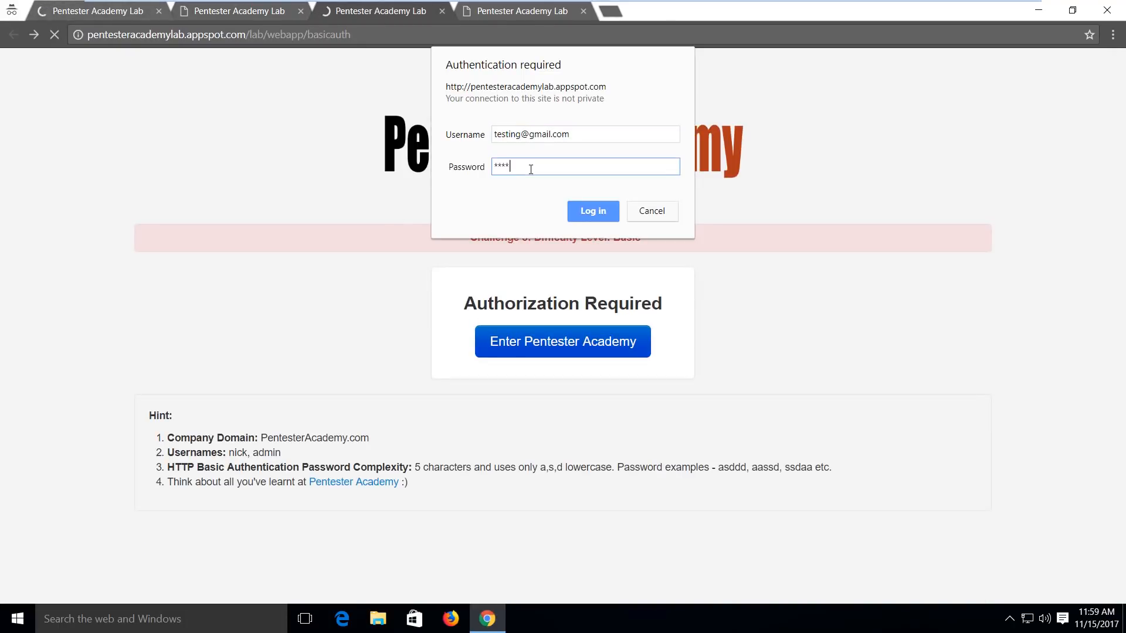
pyautogui.click(592, 211)
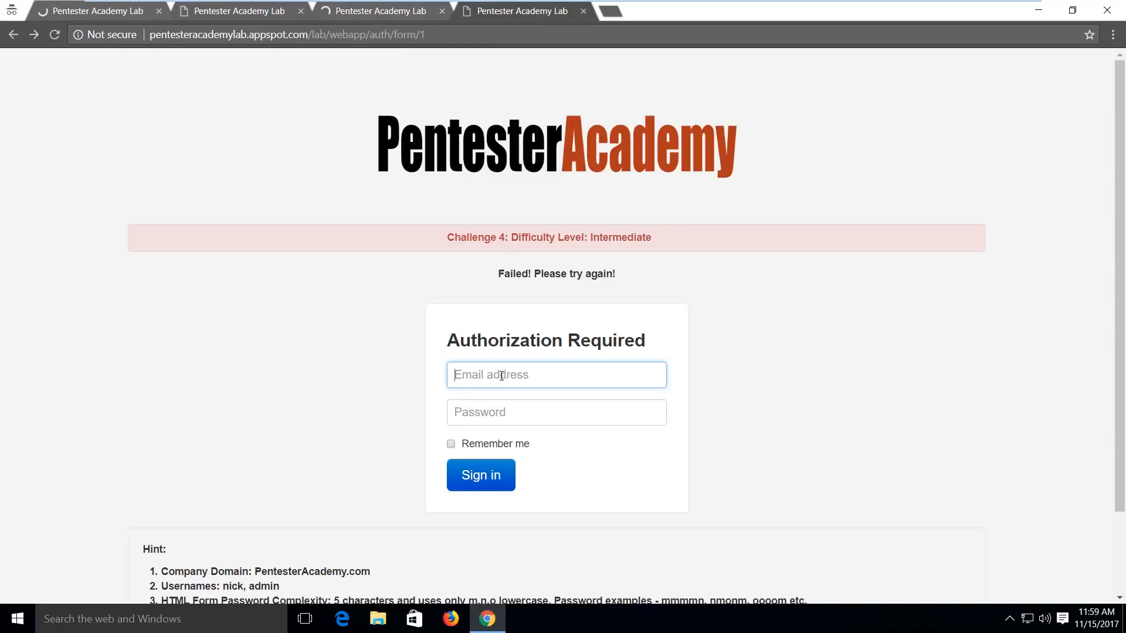
pyautogui.write('hello@gmail')
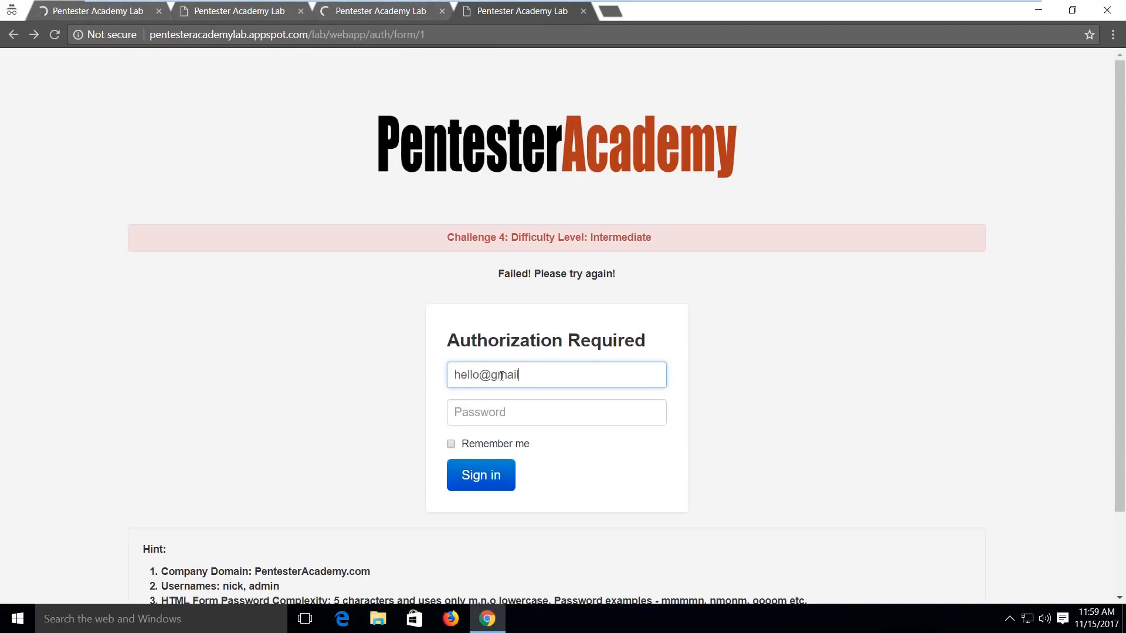
pyautogui.click(480, 475)
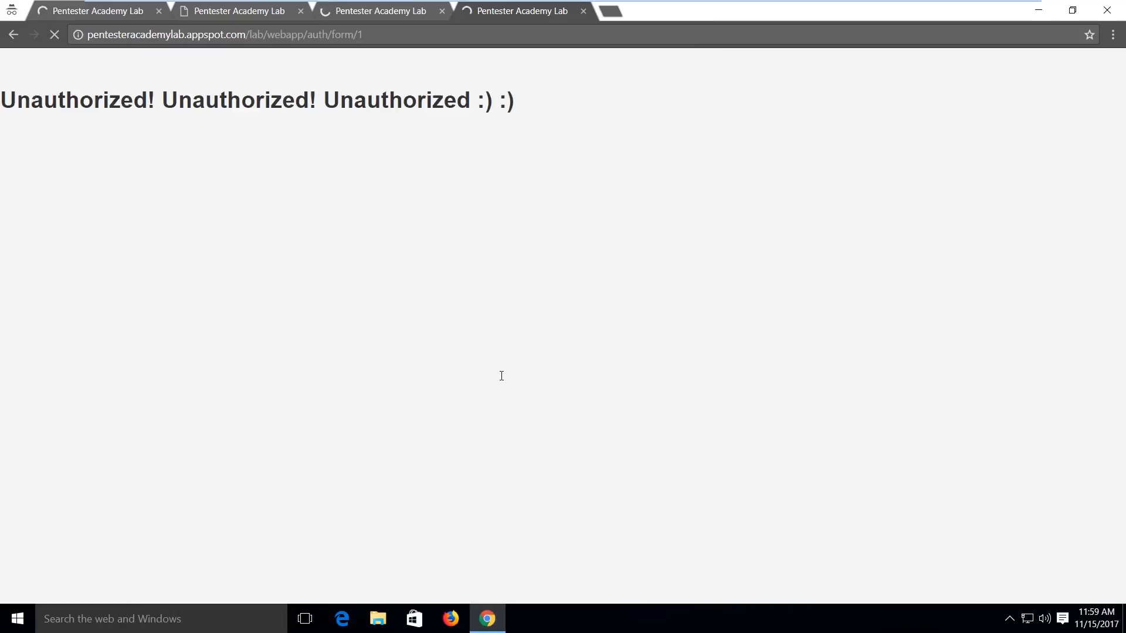
pyautogui.click(378, 619)
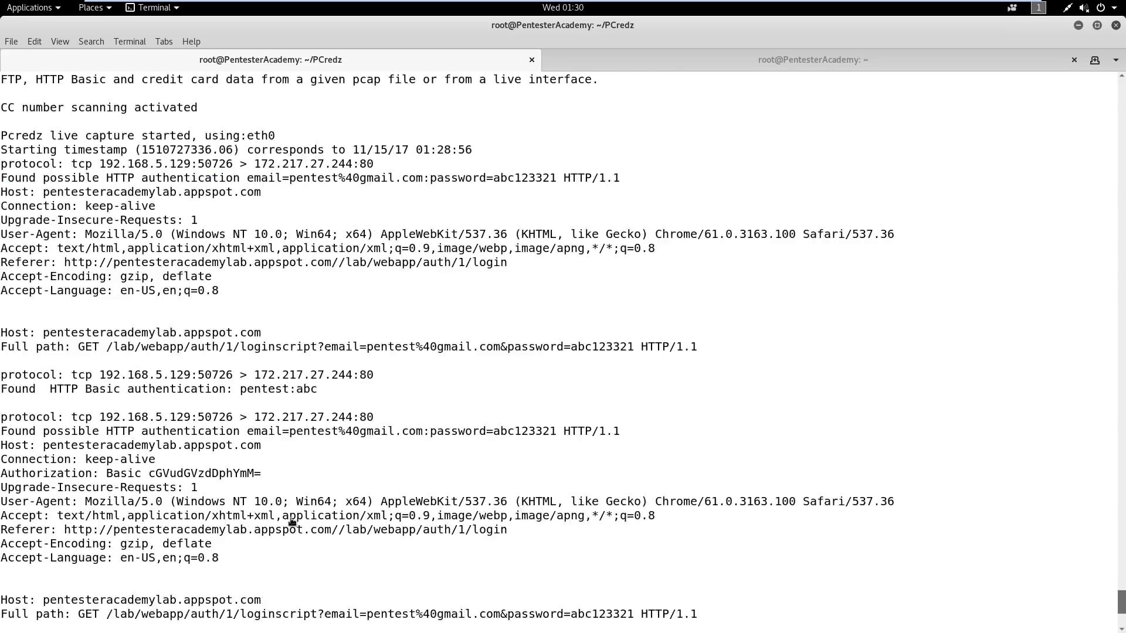
# Step: Scroll the Pcredz live capture output listing the found HTTP credentials
pyautogui.scroll(-3)
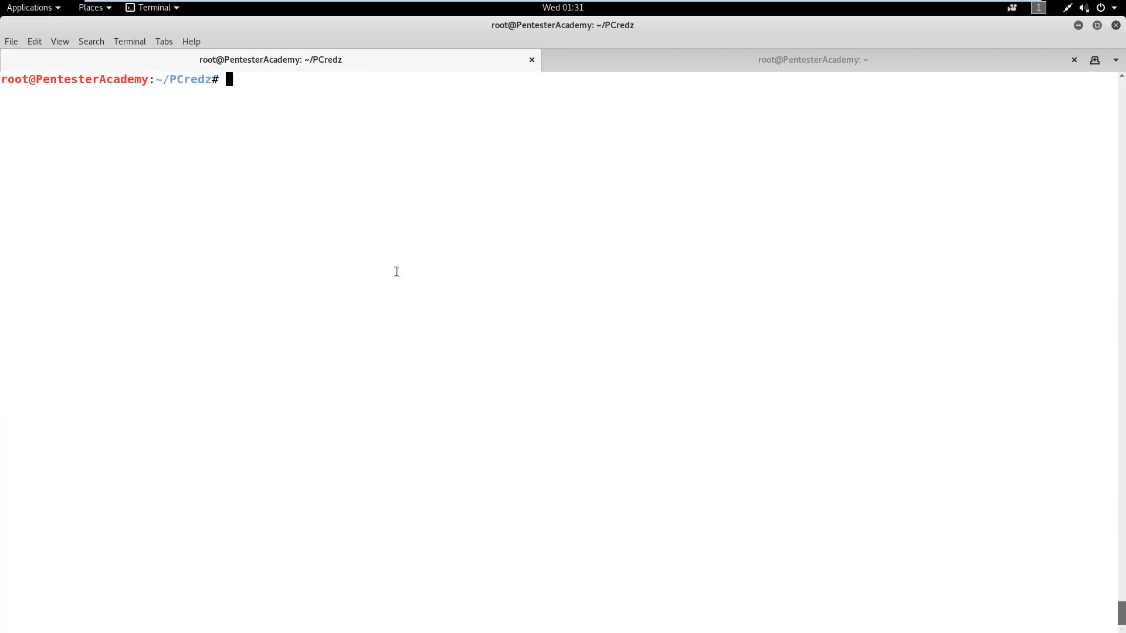
# Step: Begin the ./Pcredz command at the prompt in the PCredz folder
pyautogui.write('./Pcredz')
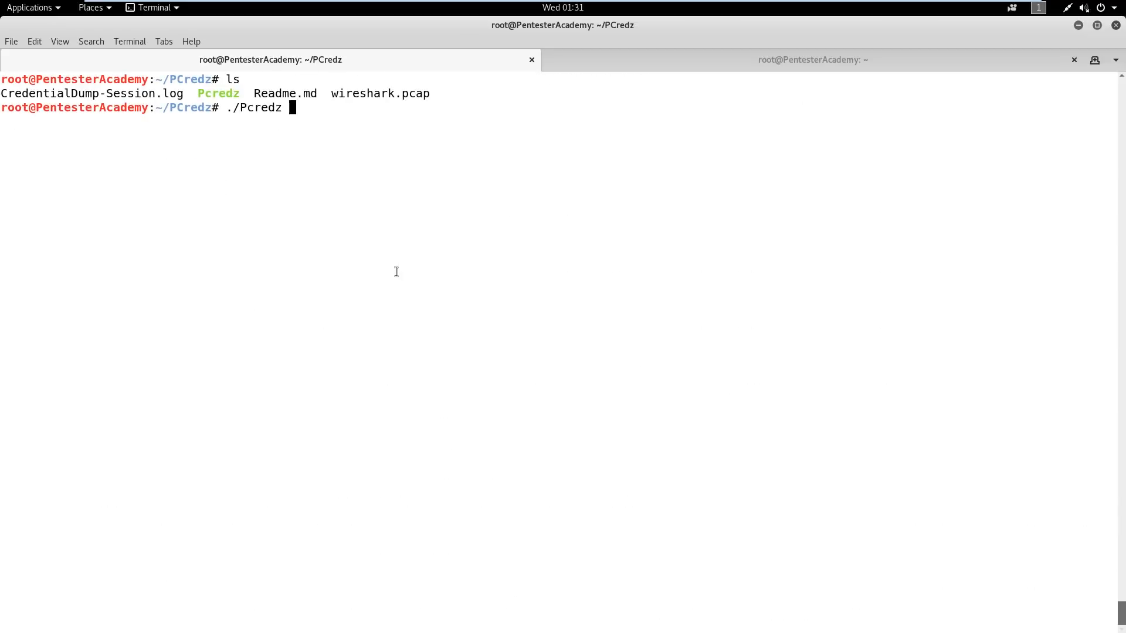